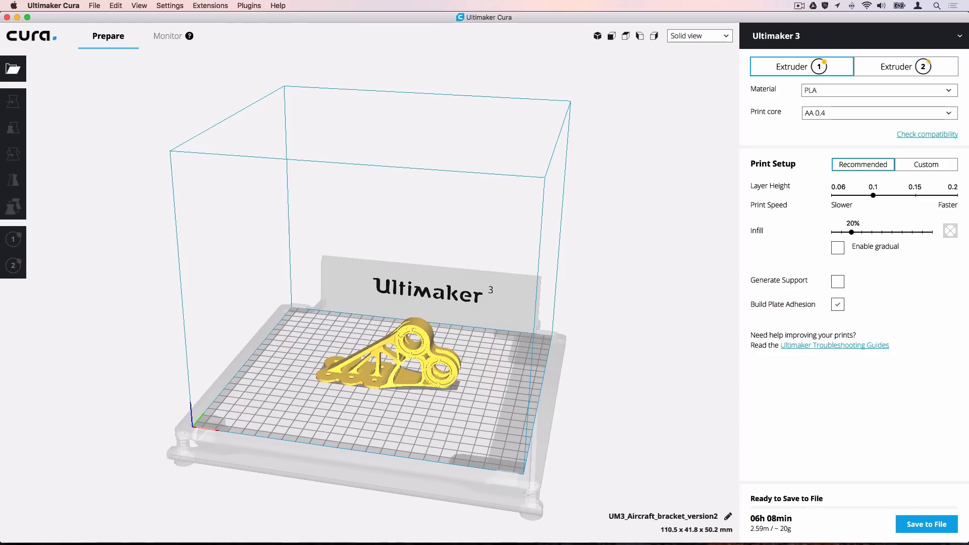
pyautogui.moveTo(632, 269)
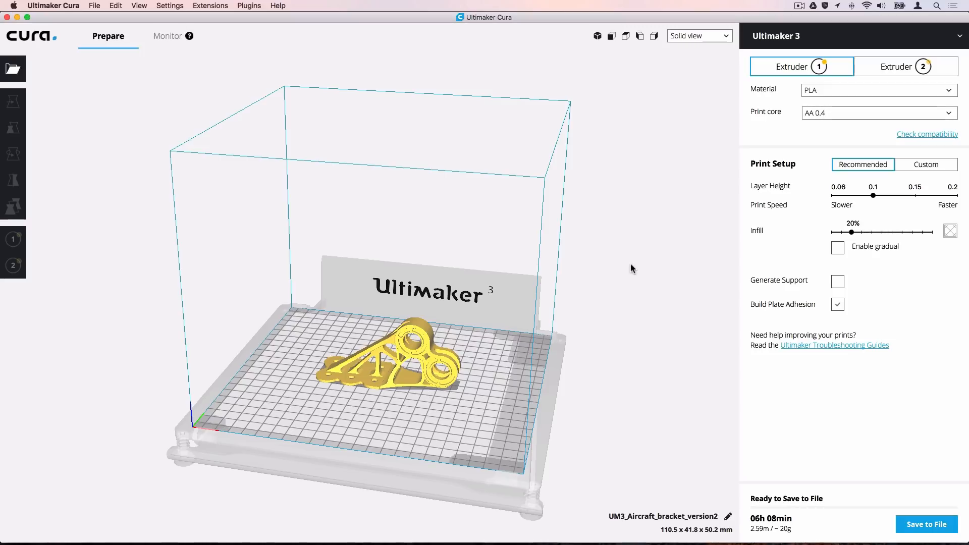
# - Switch the Print Setup panel from Recommended to Custom mode
pyautogui.click(926, 165)
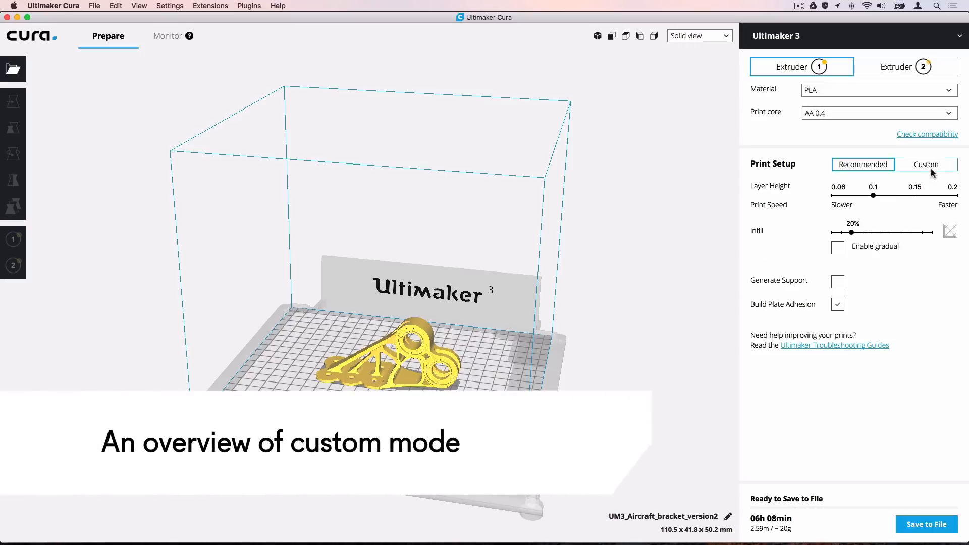
pyautogui.click(926, 164)
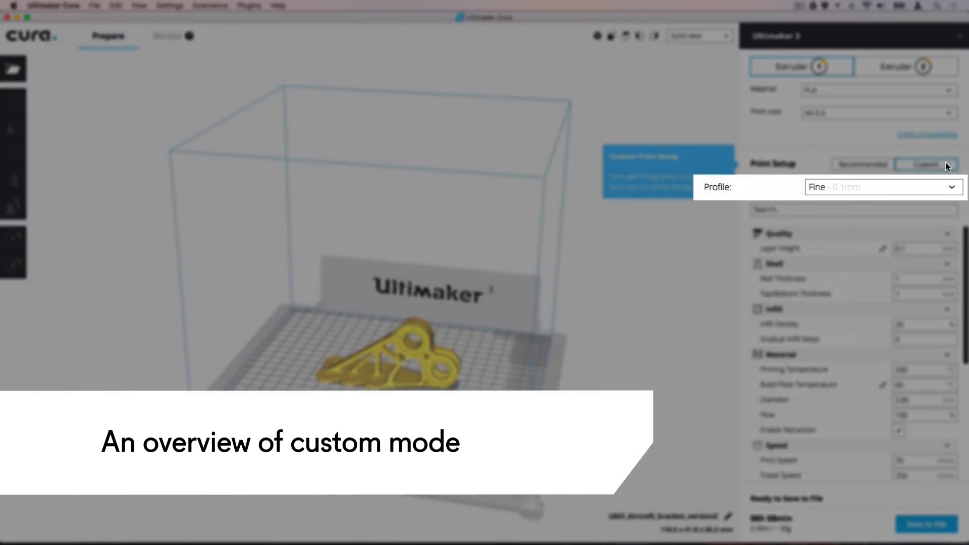
pyautogui.click(926, 164)
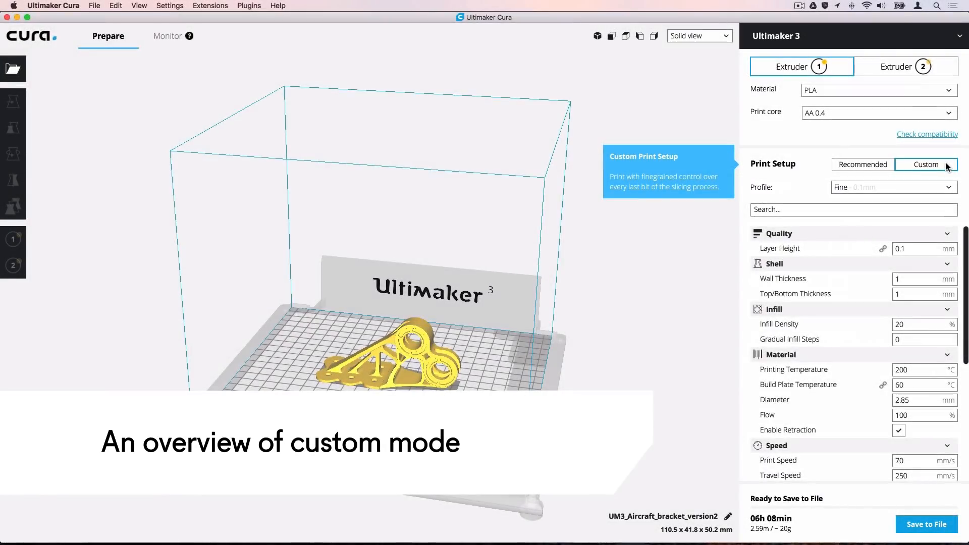
pyautogui.click(853, 210)
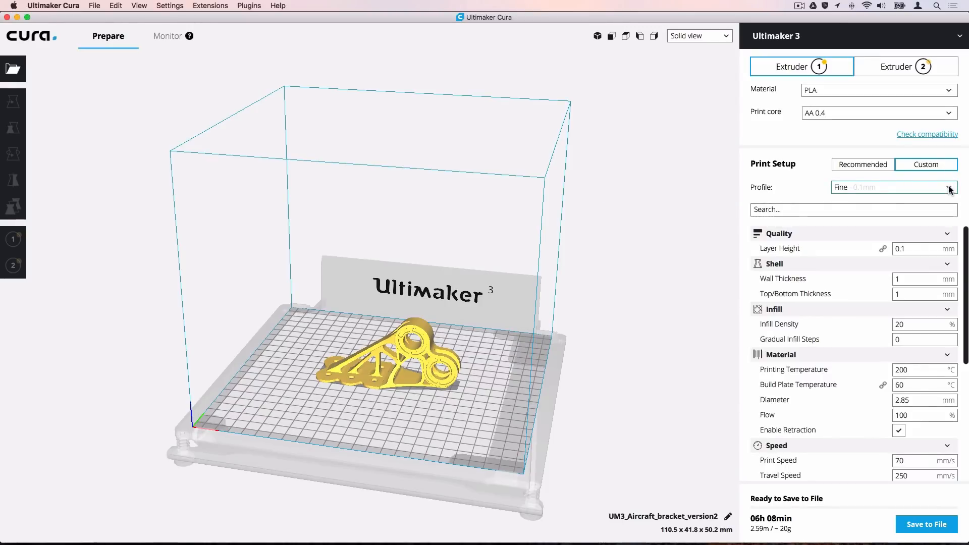
# - Select the Fast - 0.2mm profile from the Profile list
pyautogui.click(951, 188)
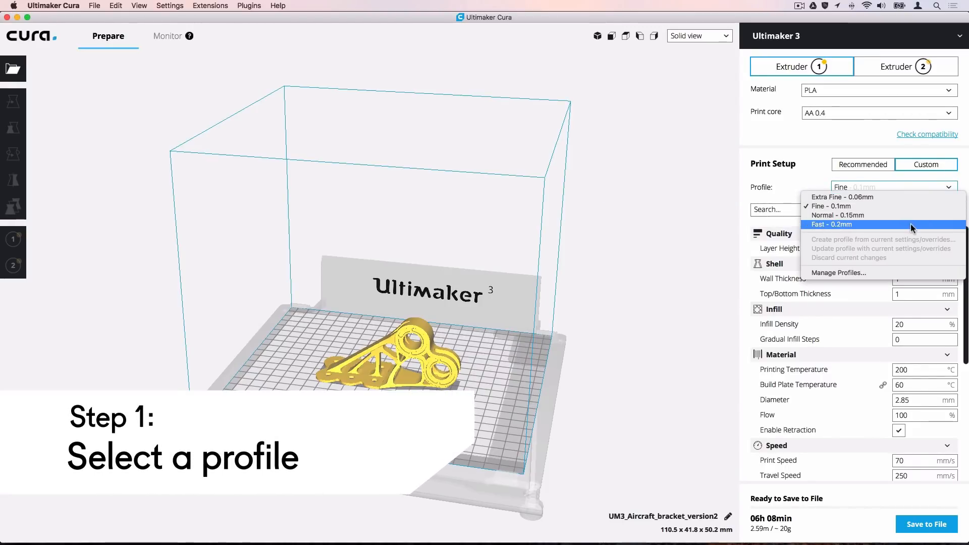
pyautogui.click(831, 206)
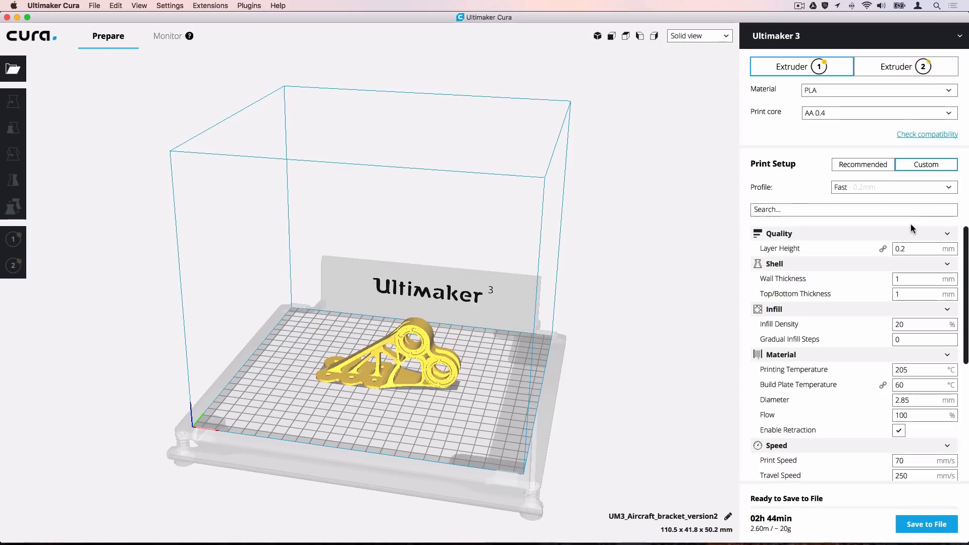
# - Search 'thickness' and keep the found Top/Bottom Thickness settings visible, then clear the search
pyautogui.click(853, 210)
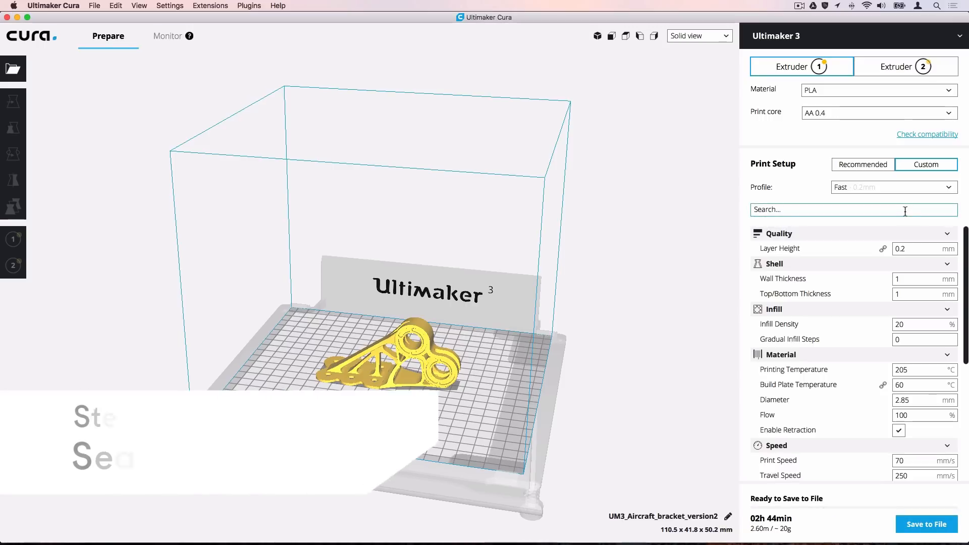
pyautogui.write('thickn')
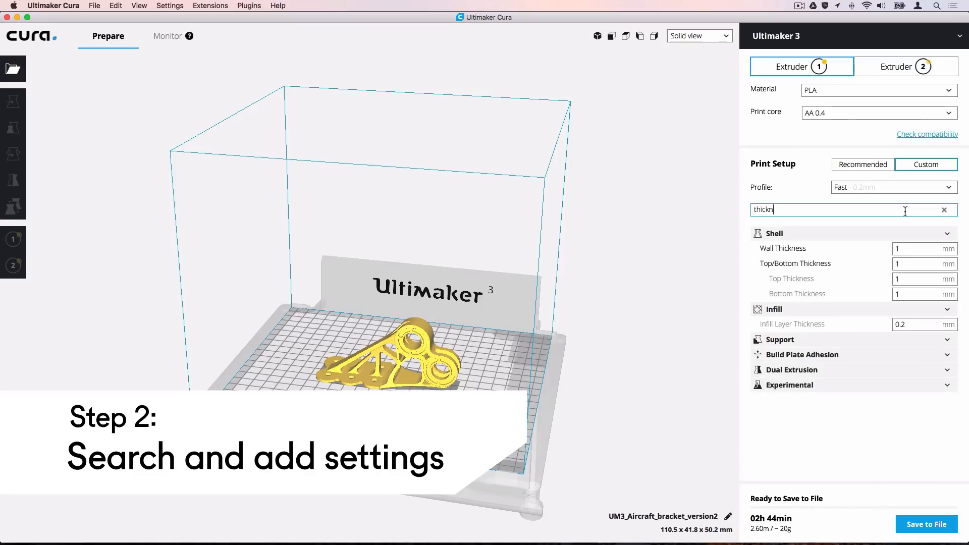
pyautogui.write('ess')
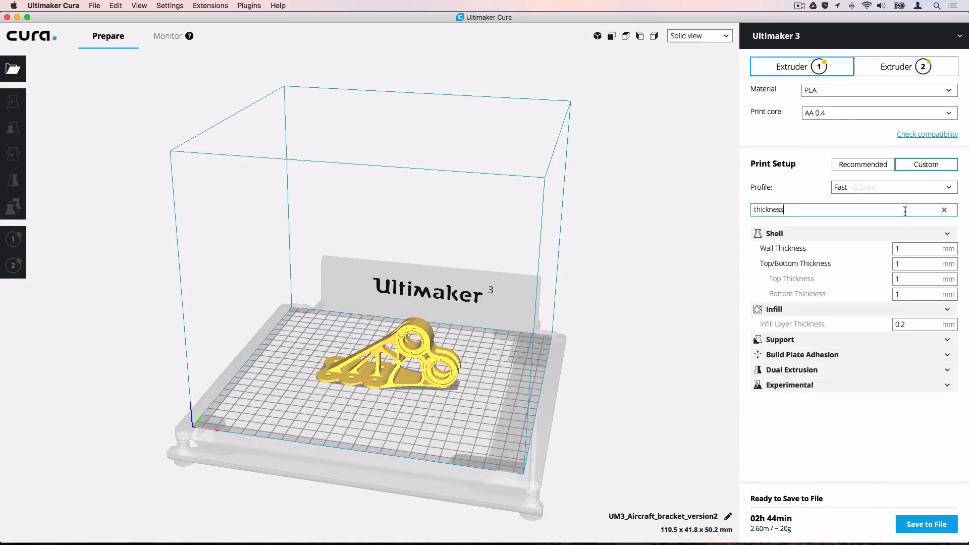
pyautogui.rightClick(791, 278)
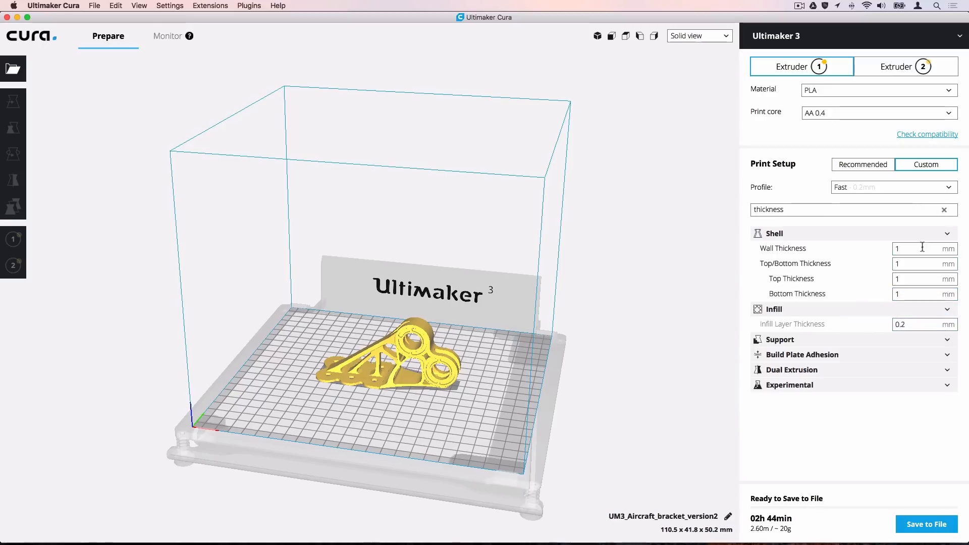
pyautogui.click(945, 210)
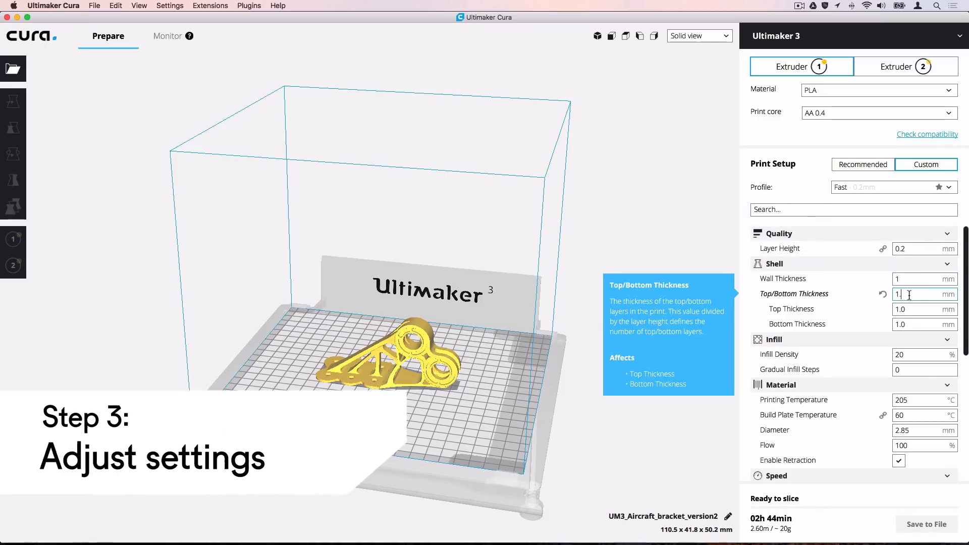
# - Edit the Top/Bottom Thickness value toward 1.6 mm with a 2.0 mm bottom
pyautogui.click(920, 354)
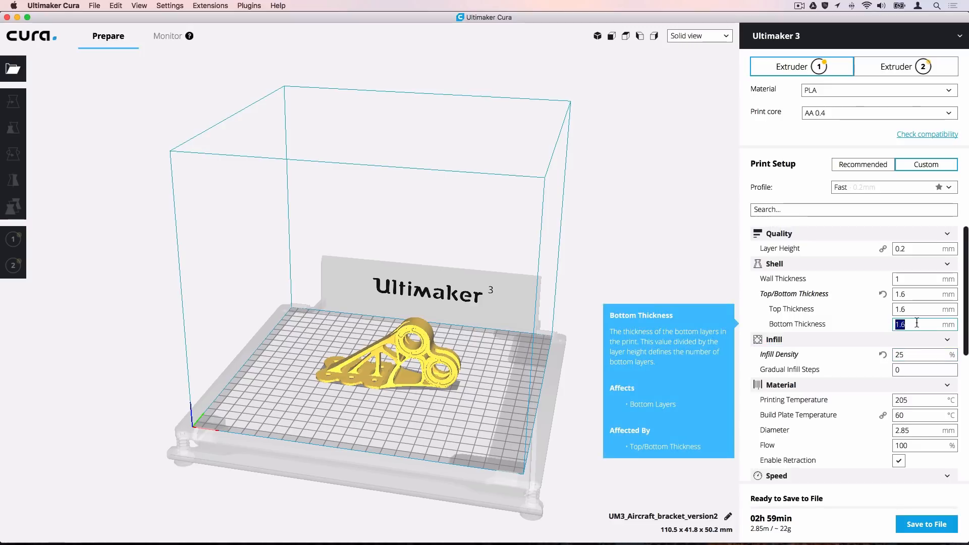
pyautogui.write('2.0')
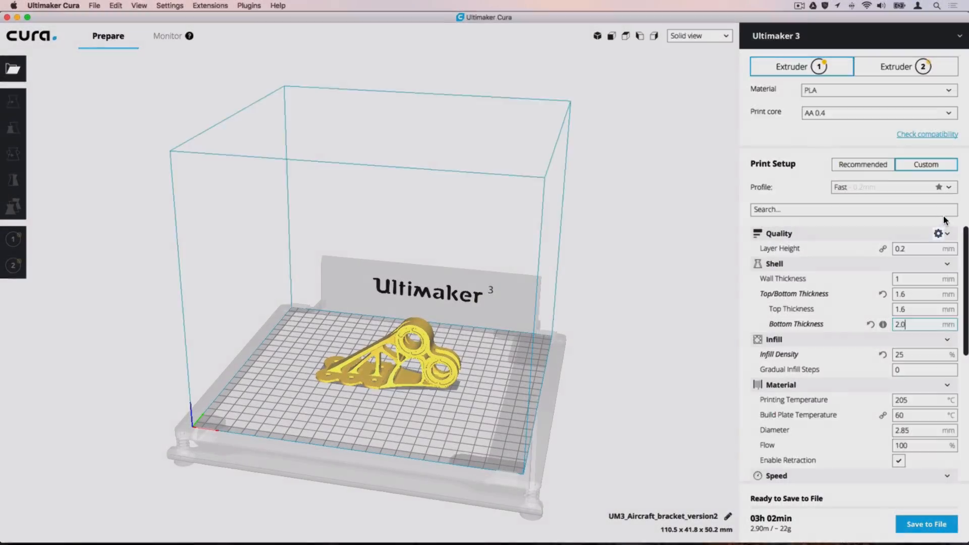
pyautogui.click(938, 233)
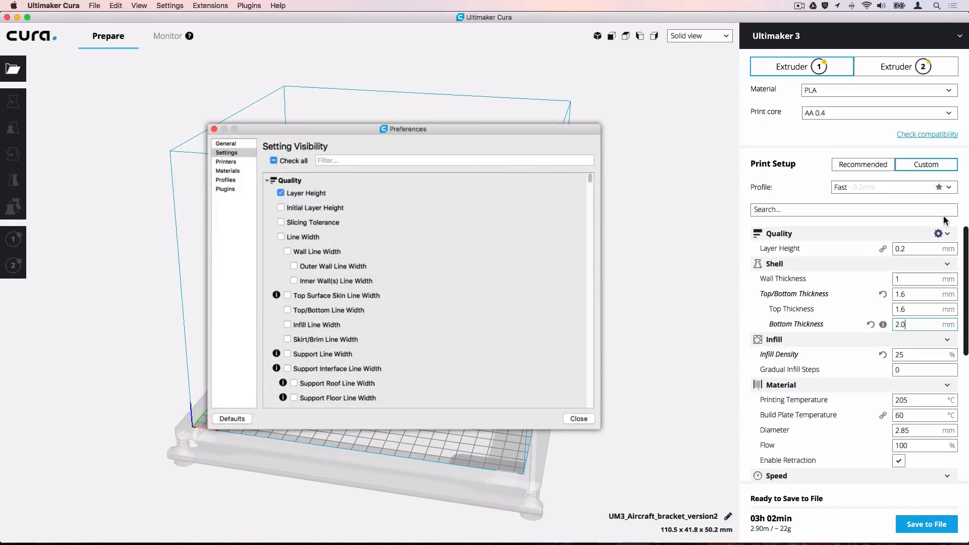
pyautogui.click(577, 418)
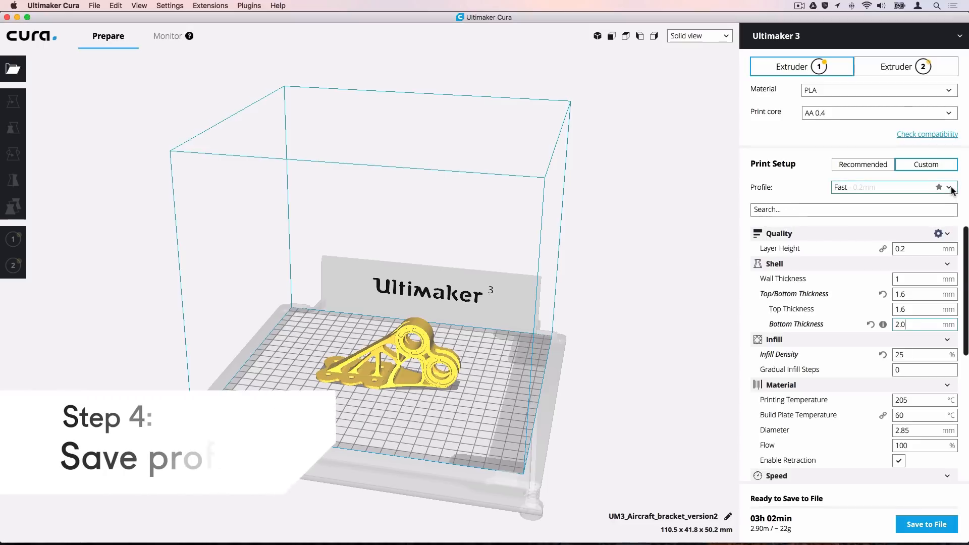
# - Create a profile from the current settings named UM3_Prototype and close Preferences
pyautogui.click(951, 187)
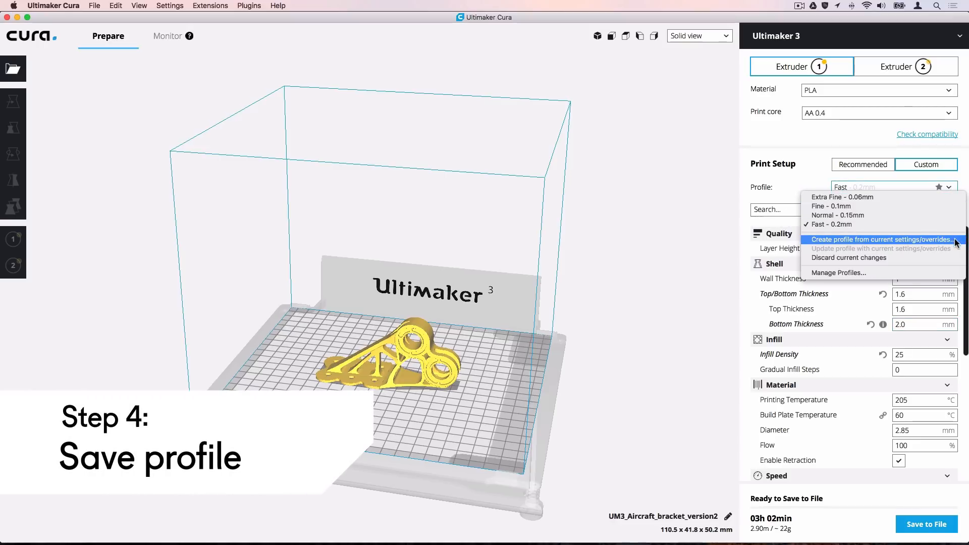
pyautogui.click(881, 240)
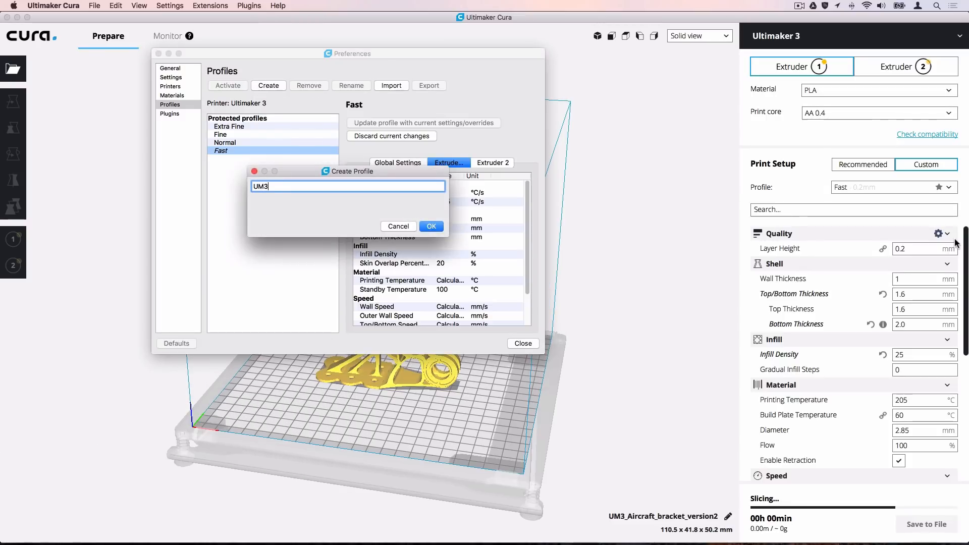
pyautogui.click(431, 225)
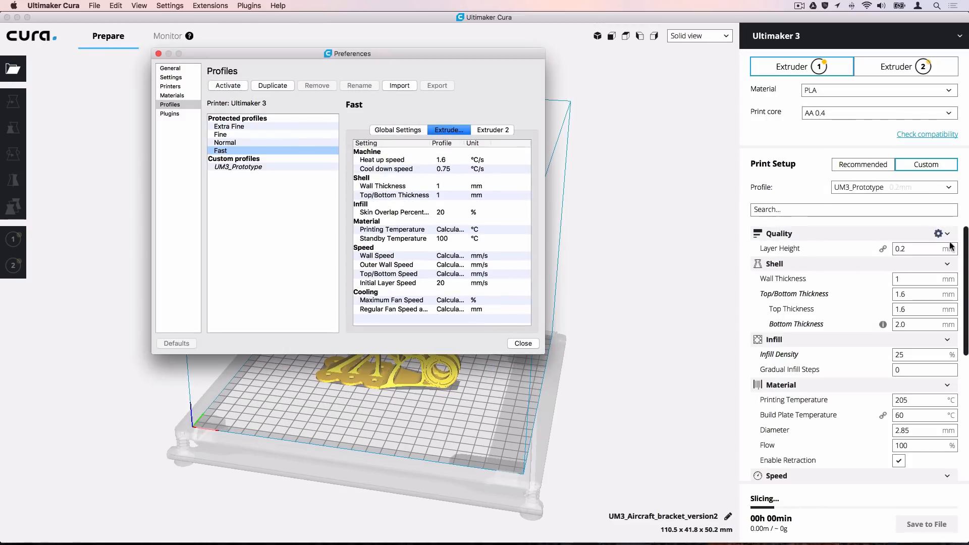
pyautogui.click(522, 343)
pyautogui.write('3')
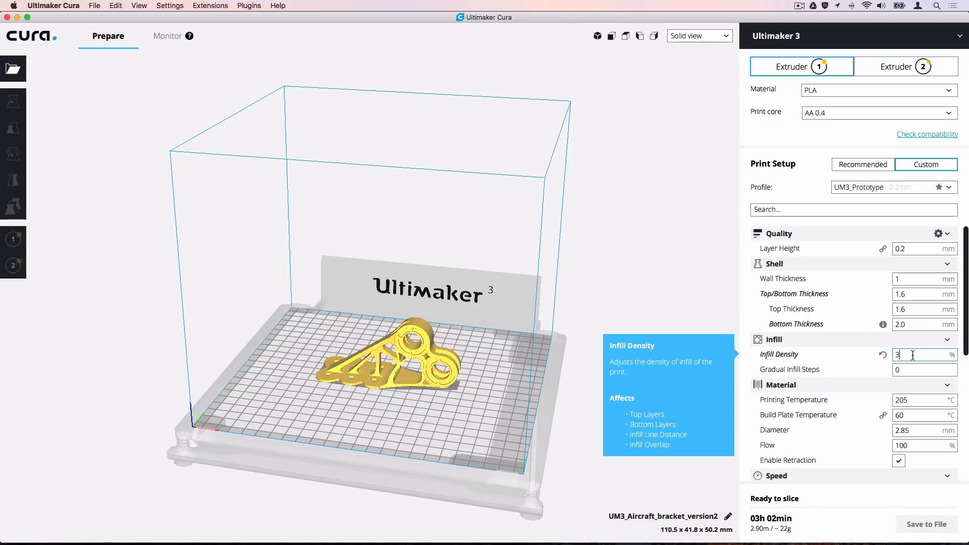
# - Set Infill Density to 30% and bring up the profile actions to update UM3_Prototype
pyautogui.write('0')
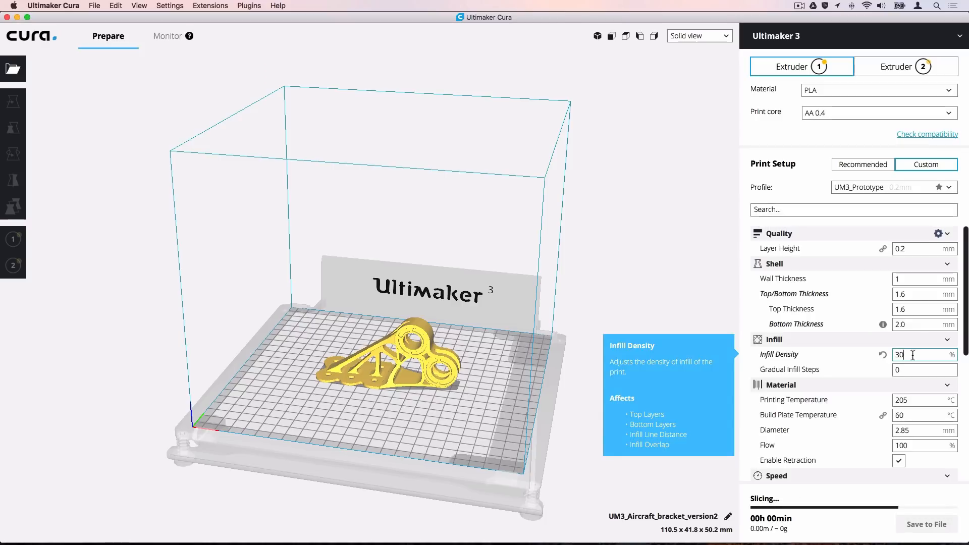
pyautogui.click(954, 187)
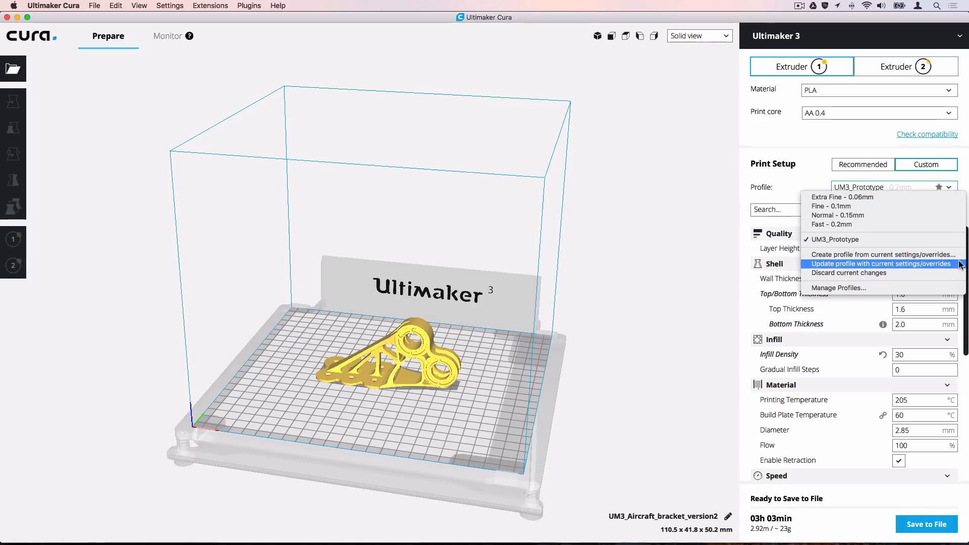